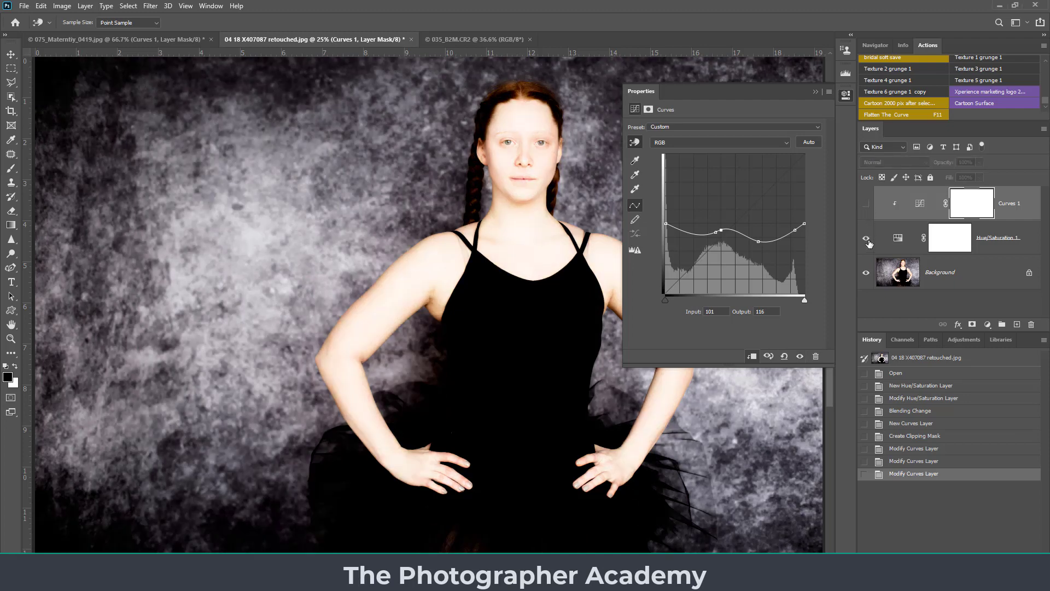
- Delete the ballet portrait's Hue/Saturation and Curves adjustment layers, leaving the Background
{"action": "left_click", "coordinate": [866, 237]}
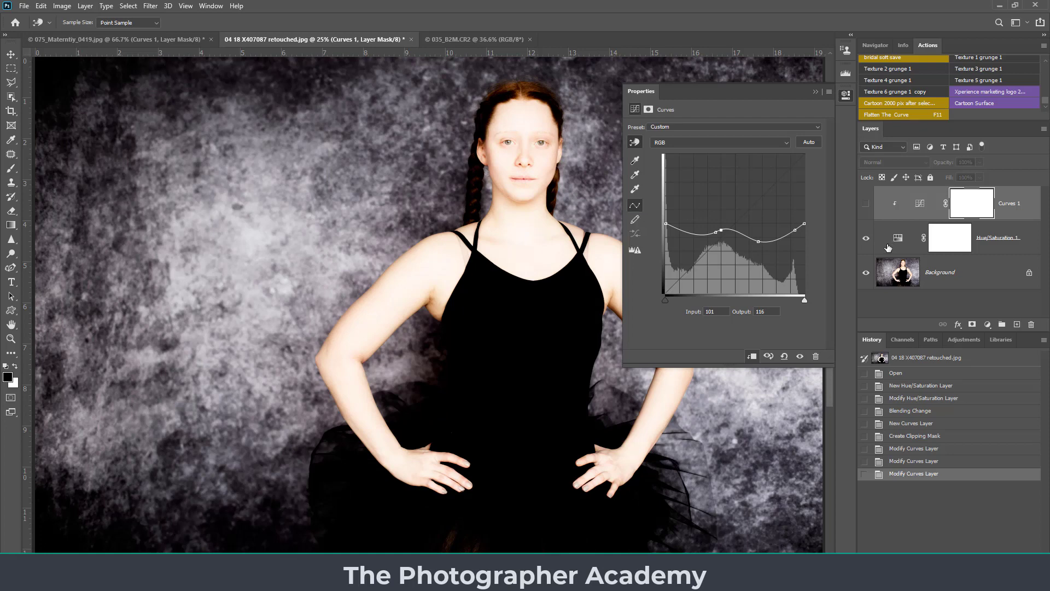
{"action": "mouse_move", "coordinate": [901, 248]}
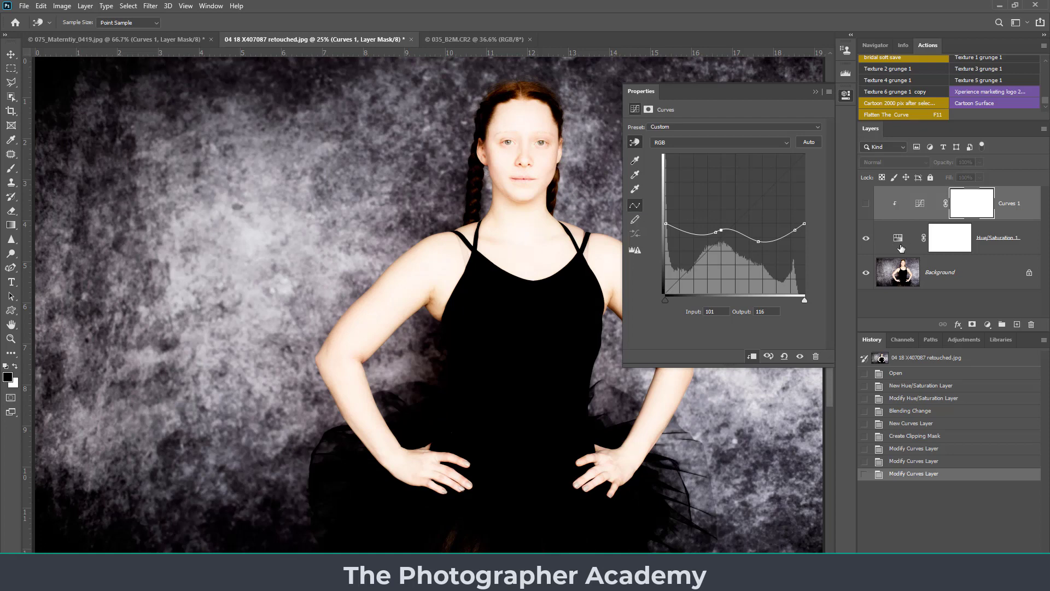
{"action": "left_click", "coordinate": [866, 203]}
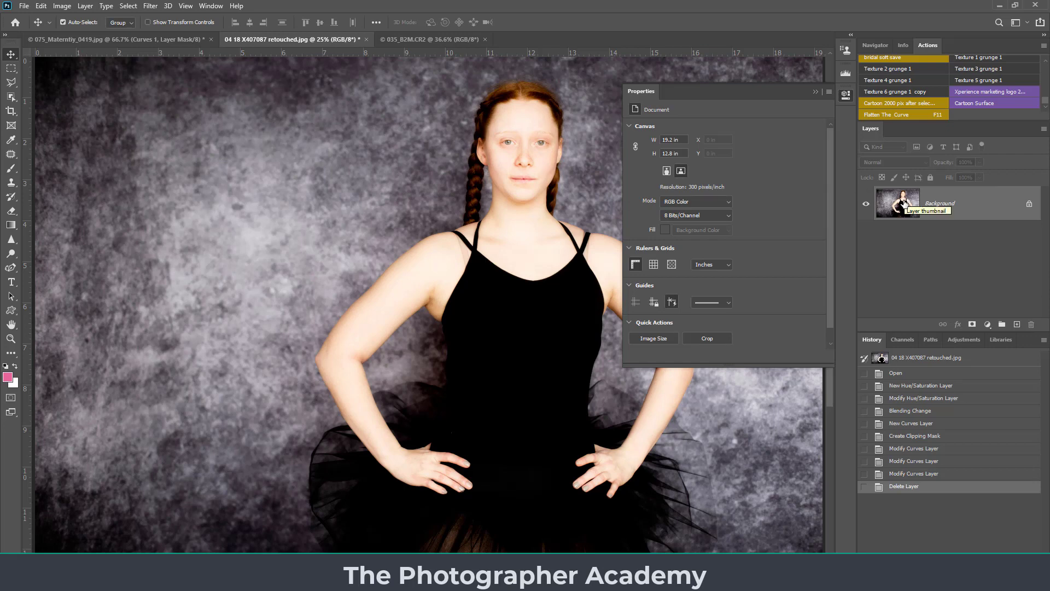
{"action": "mouse_move", "coordinate": [368, 314]}
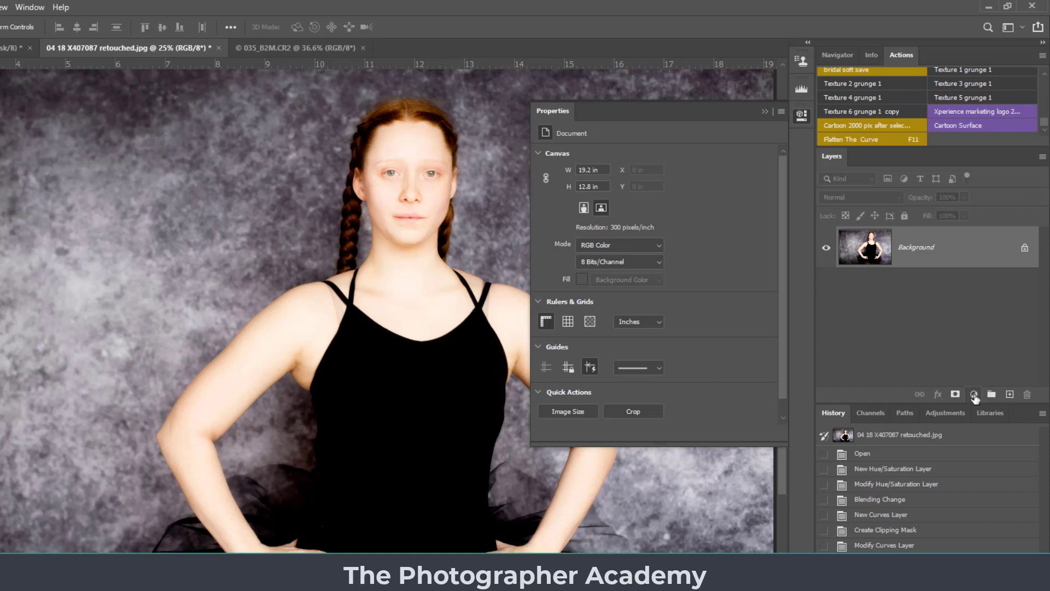
{"action": "mouse_move", "coordinate": [975, 394]}
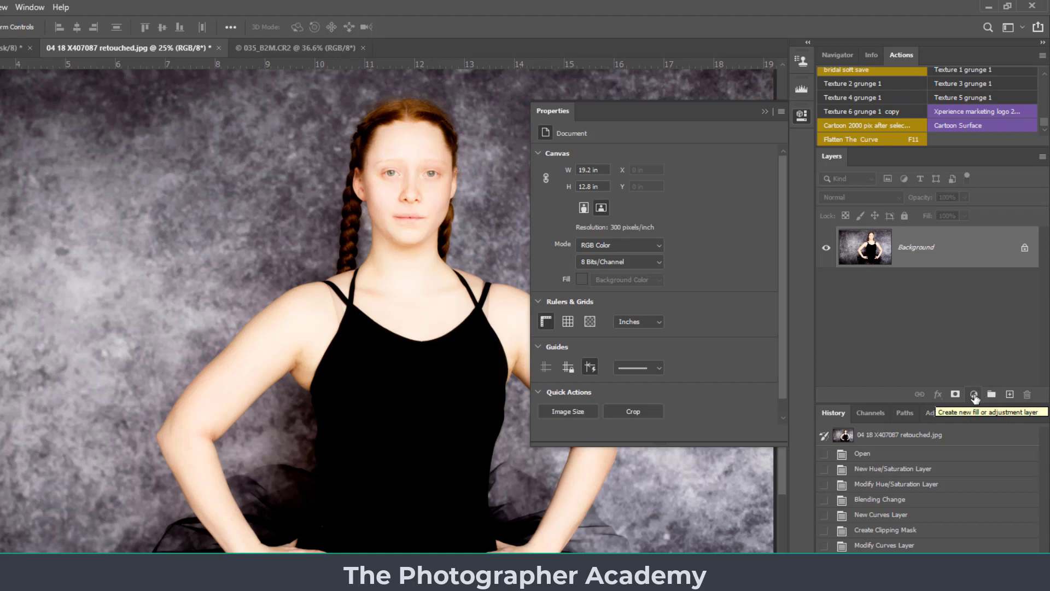
- Add a Hue/Saturation layer at Saturation -100, blended as Soft Light
{"action": "left_click", "coordinate": [975, 394]}
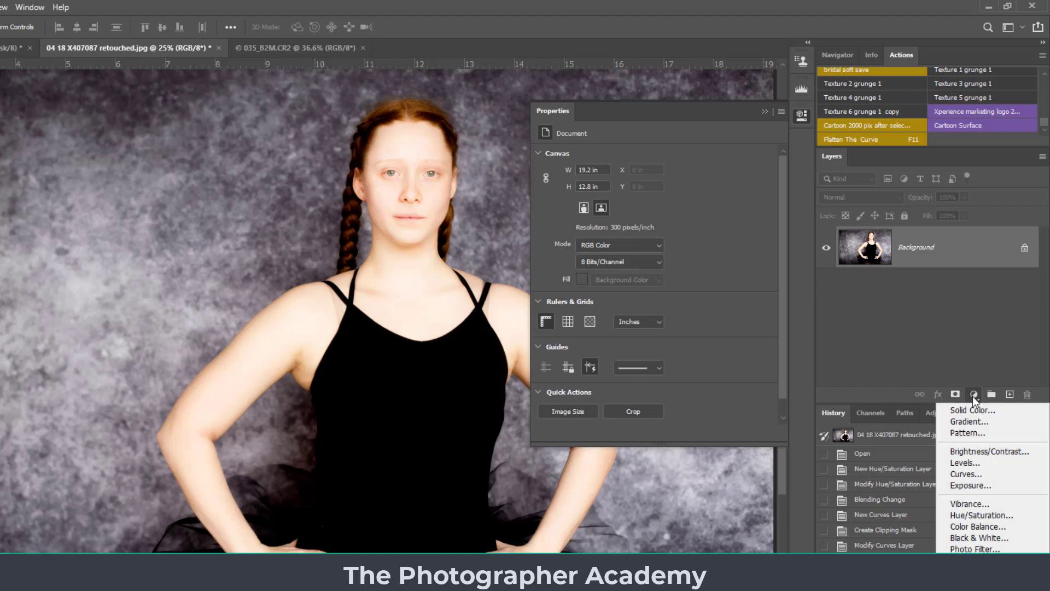
{"action": "mouse_move", "coordinate": [981, 515]}
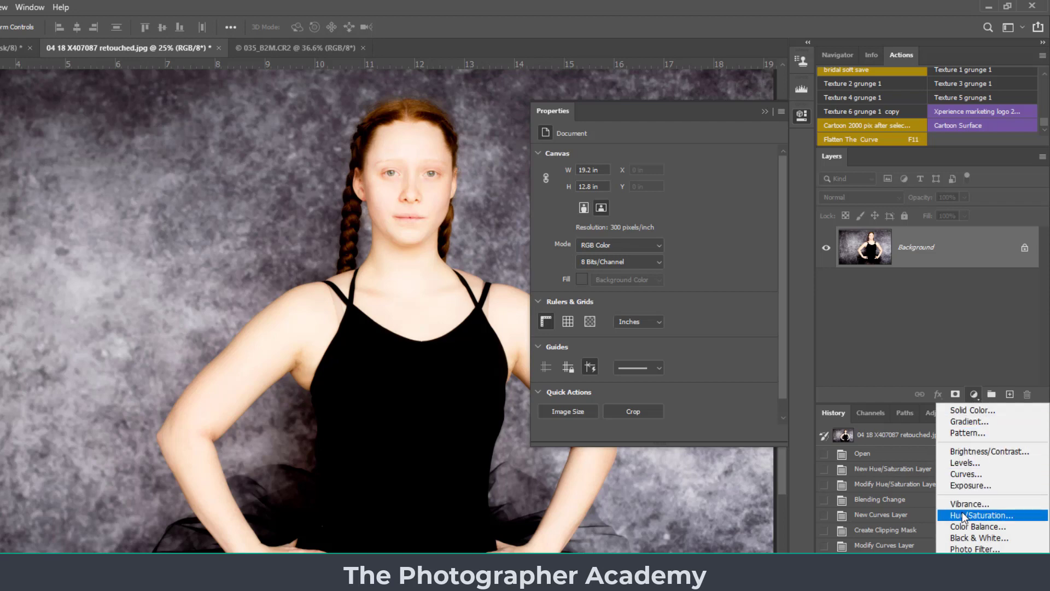
{"action": "left_click", "coordinate": [981, 515]}
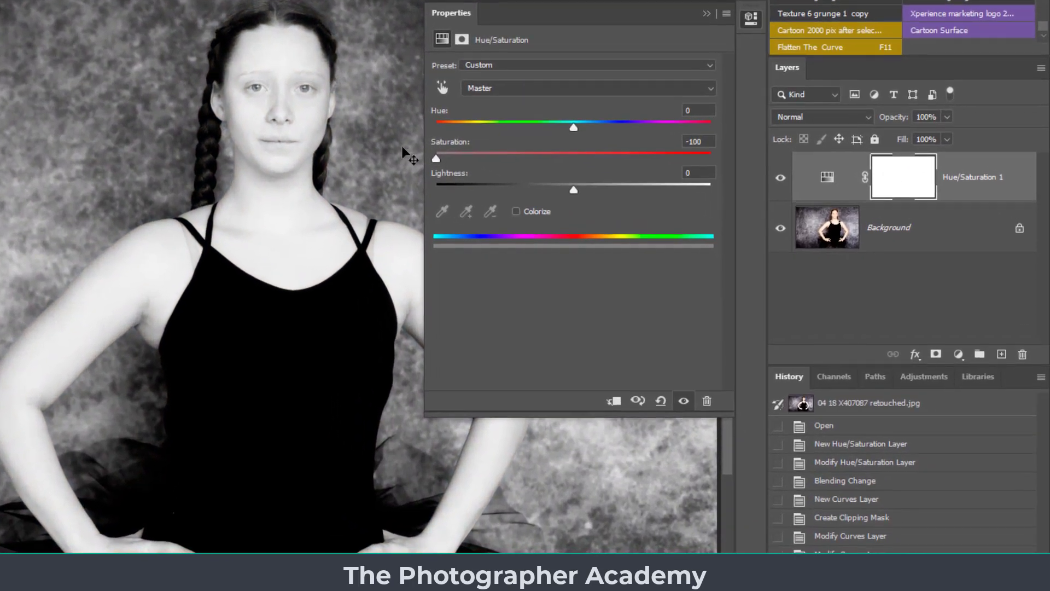
{"action": "mouse_move", "coordinate": [848, 127]}
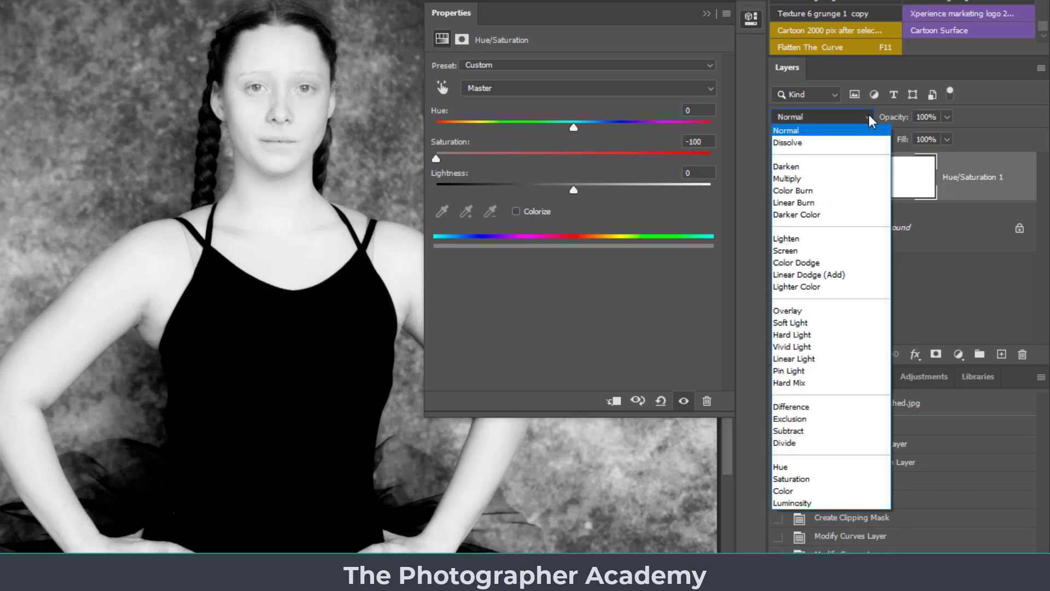
{"action": "left_click", "coordinate": [791, 323]}
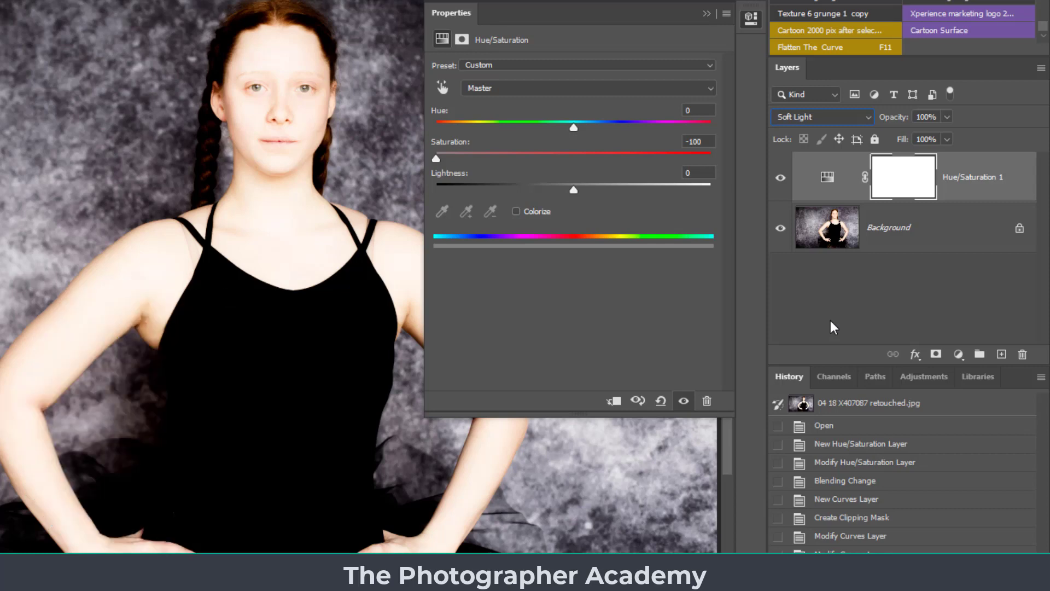
{"action": "mouse_move", "coordinate": [964, 346]}
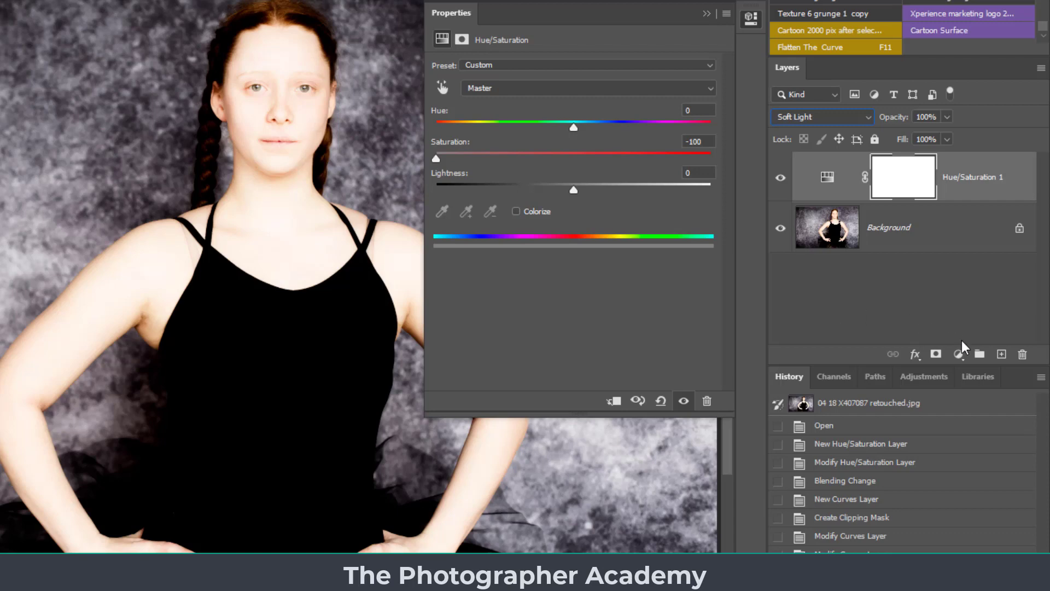
- Add a Curves adjustment layer and clip it to the Hue/Saturation layer
{"action": "left_click", "coordinate": [957, 354]}
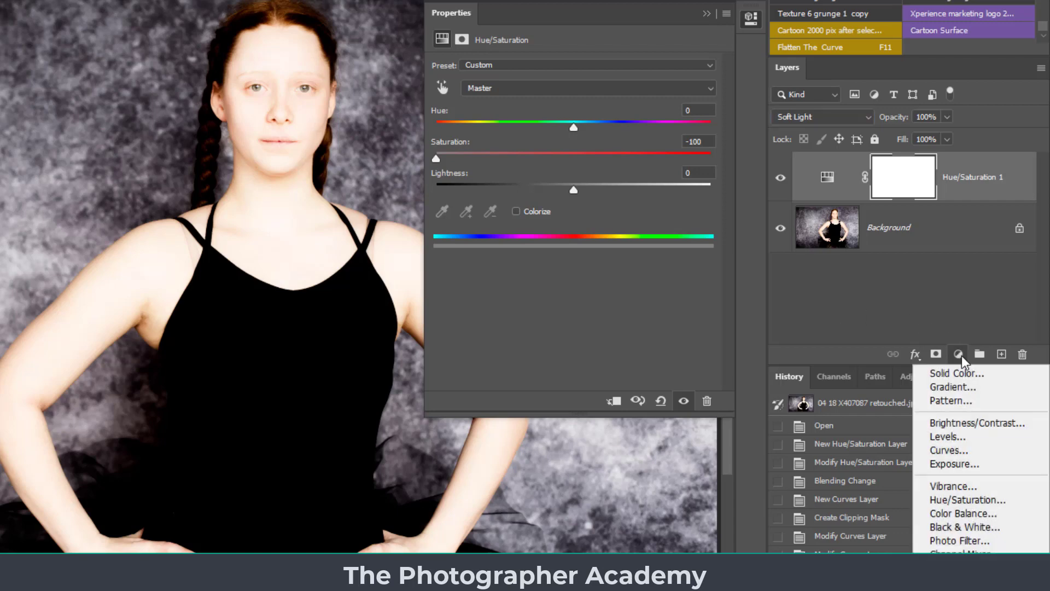
{"action": "mouse_move", "coordinate": [949, 450]}
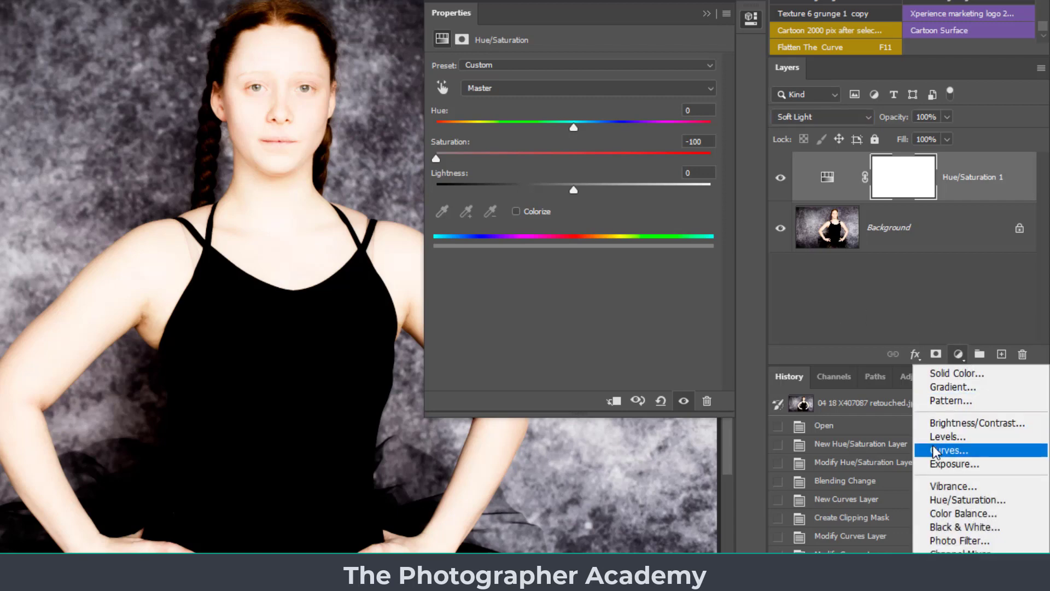
{"action": "left_click", "coordinate": [948, 451]}
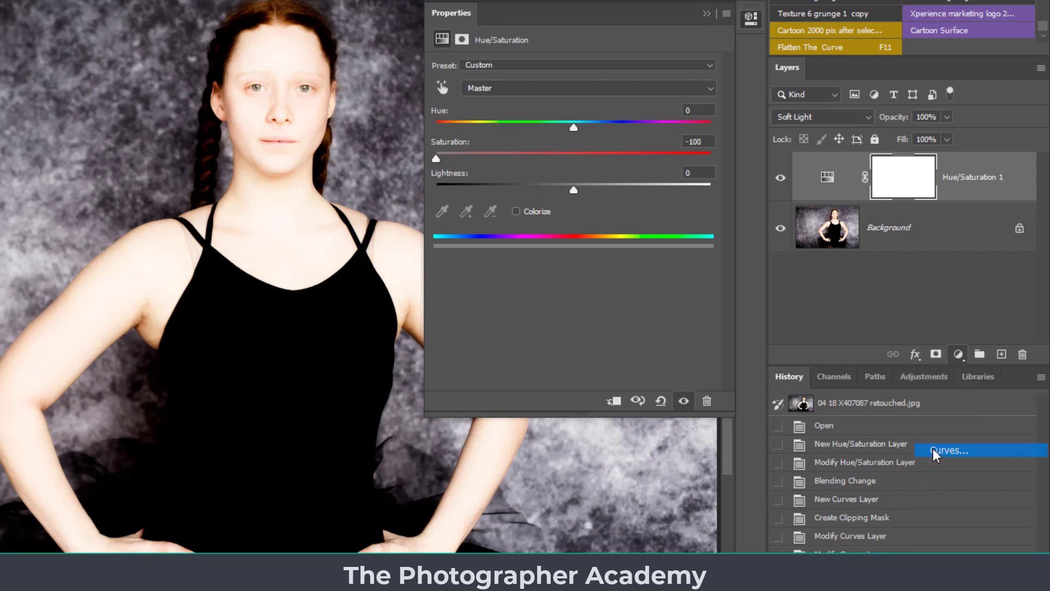
{"action": "left_click", "coordinate": [947, 450]}
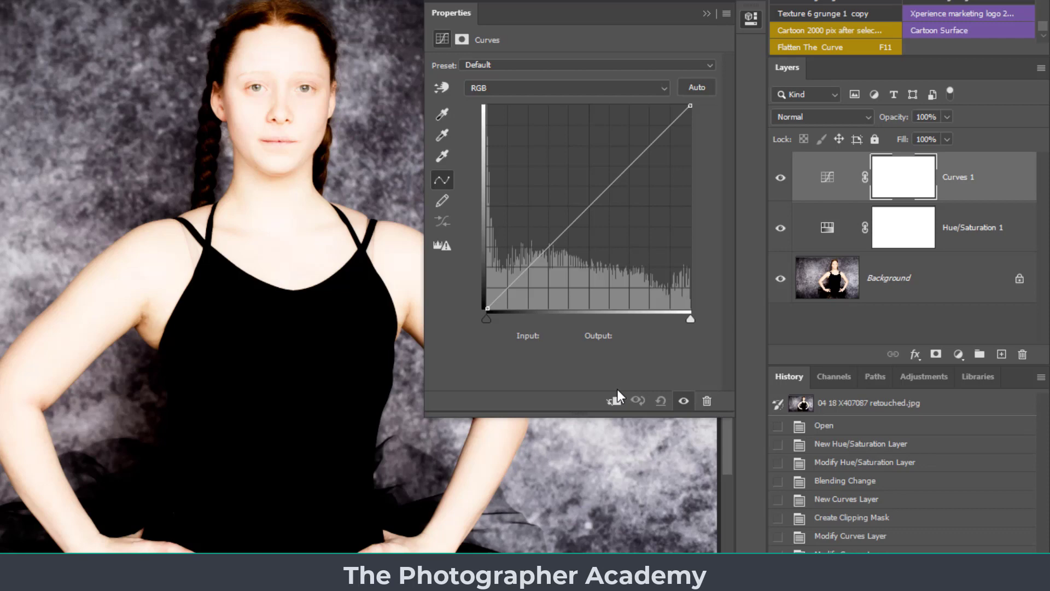
{"action": "mouse_move", "coordinate": [612, 401]}
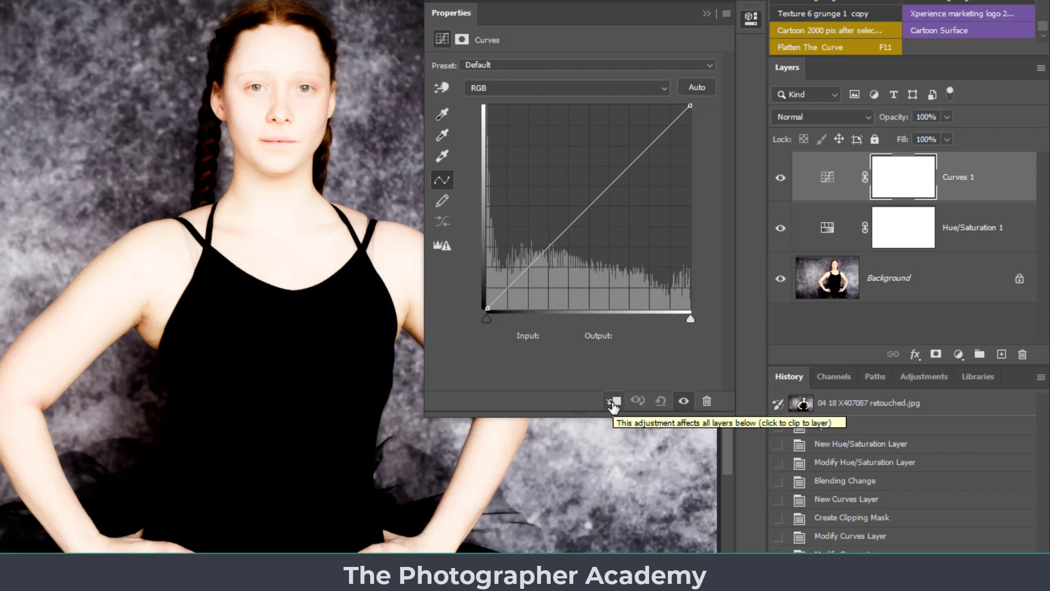
{"action": "left_click", "coordinate": [613, 401]}
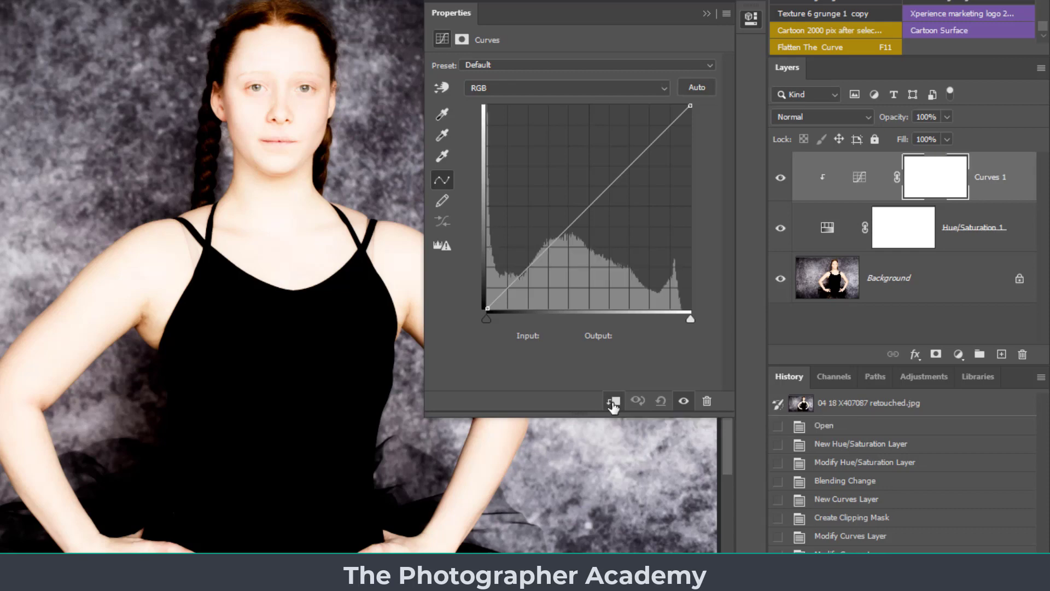
{"action": "mouse_move", "coordinate": [486, 309]}
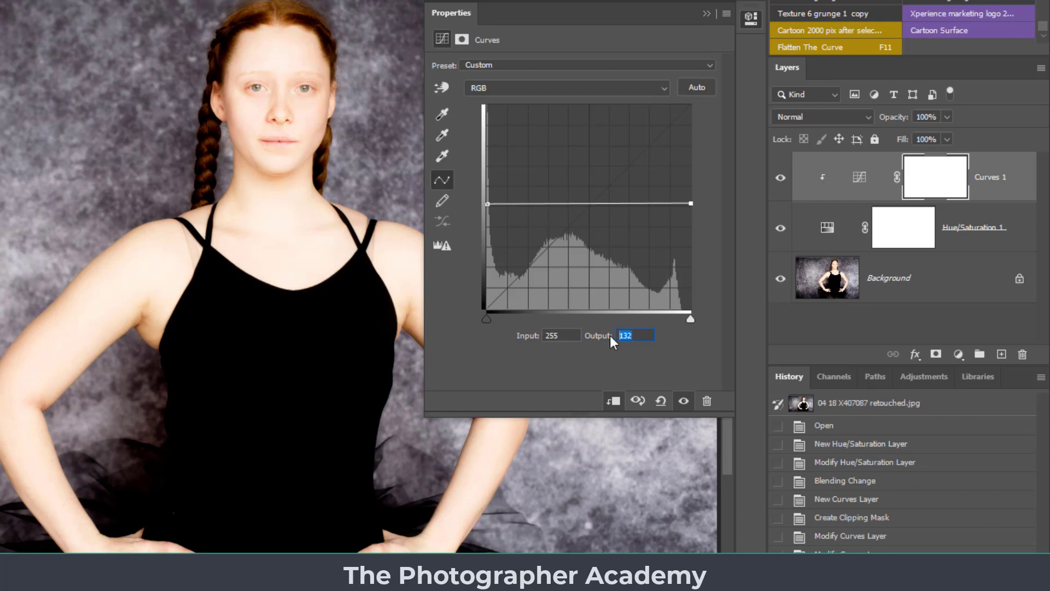
{"action": "type", "text": "128"}
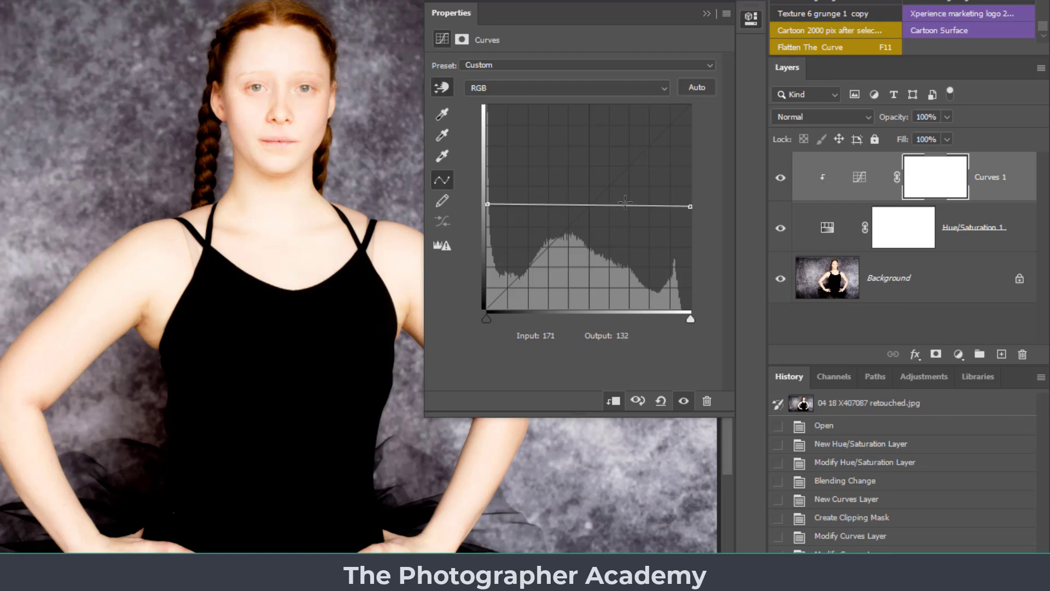
{"action": "mouse_move", "coordinate": [746, 214]}
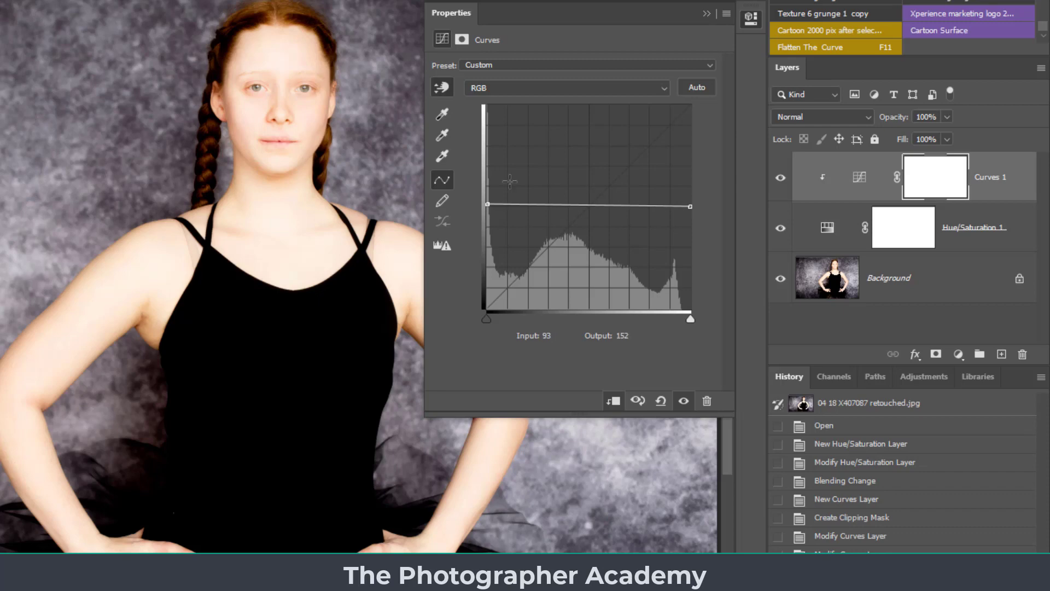
{"action": "mouse_move", "coordinate": [318, 125]}
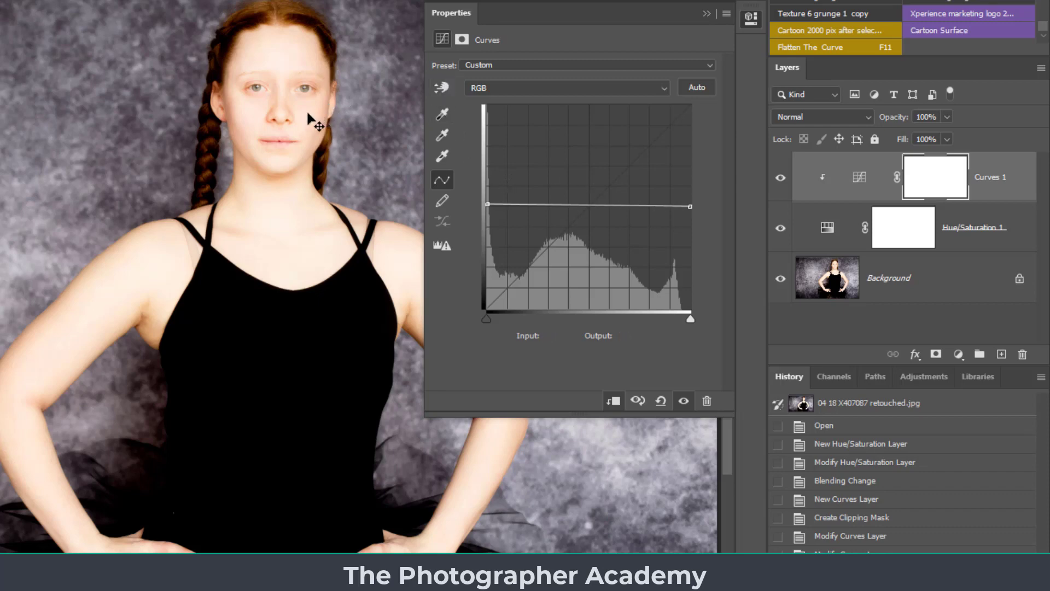
{"action": "left_click", "coordinate": [572, 204]}
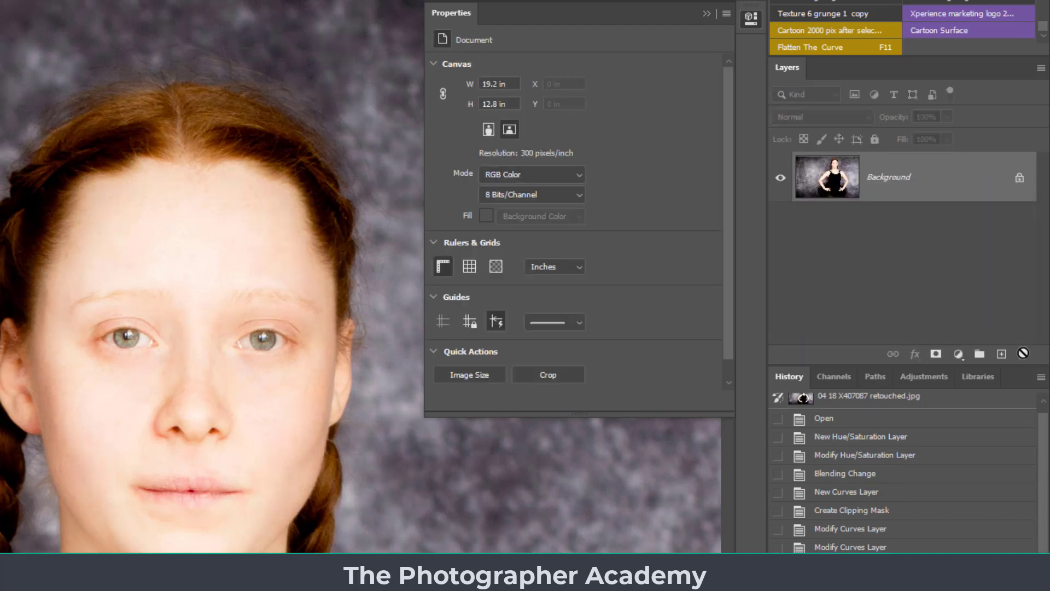
- Add a new desaturating Hue/Saturation layer with Soft Light blend mode
{"action": "left_click", "coordinate": [958, 353]}
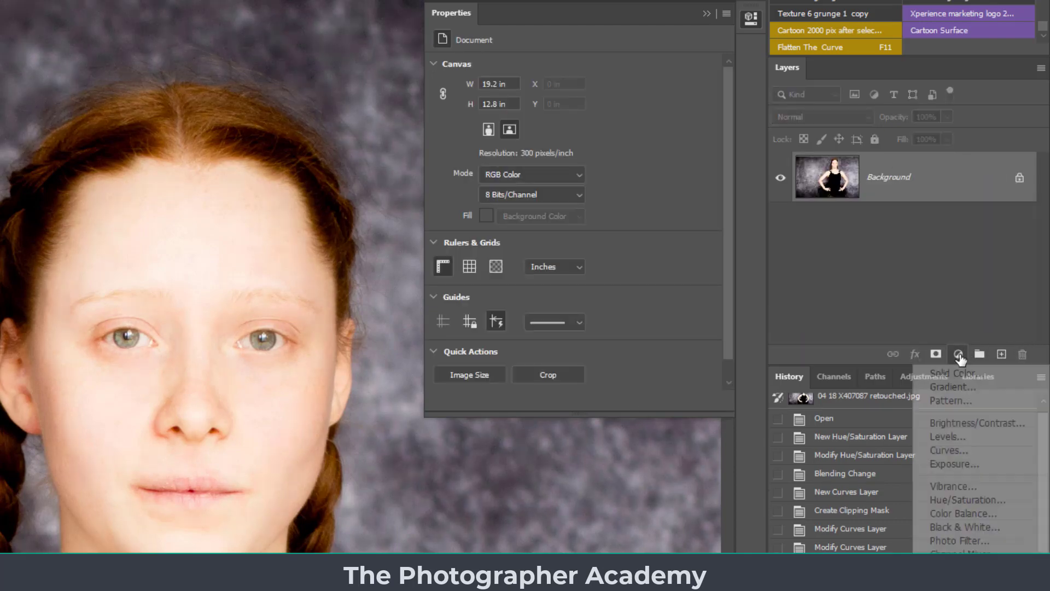
{"action": "mouse_move", "coordinate": [947, 400]}
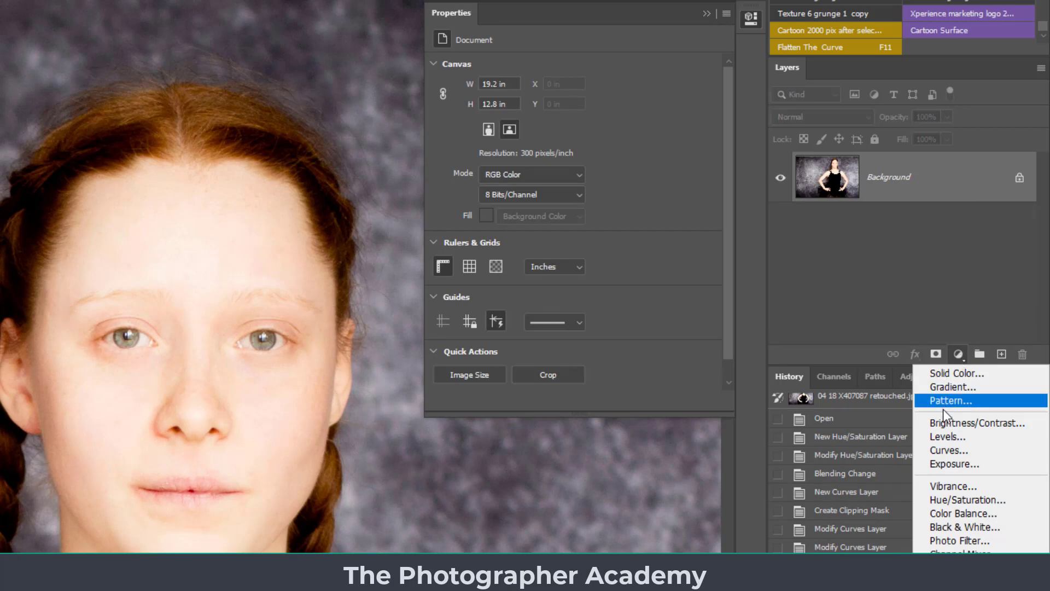
{"action": "left_click", "coordinate": [968, 499]}
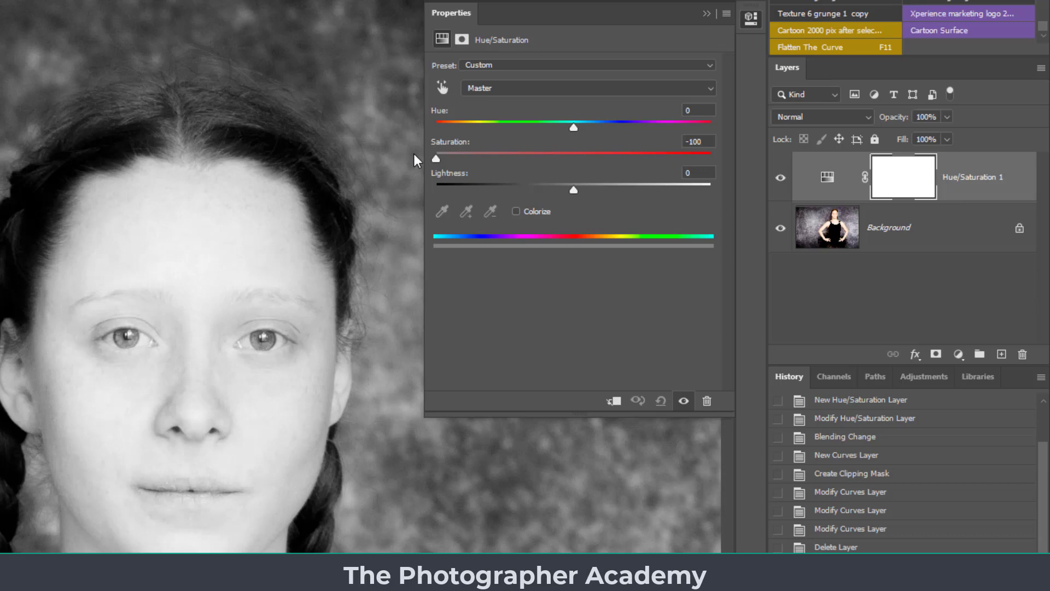
{"action": "left_click", "coordinate": [820, 117]}
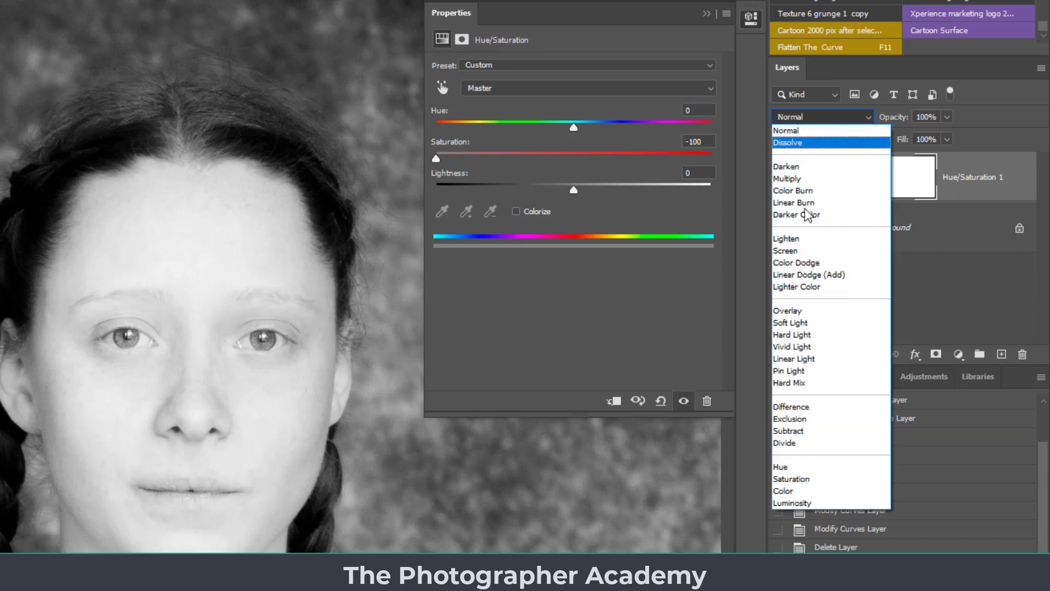
{"action": "left_click", "coordinate": [790, 322]}
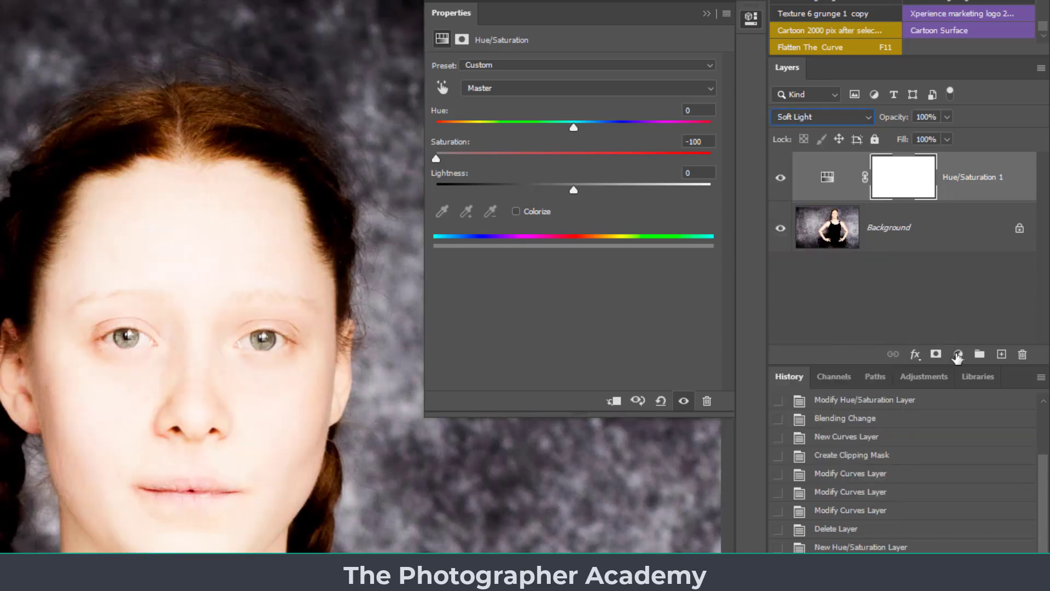
- Add a Curves layer on top and clip it to the Hue/Saturation layer
{"action": "left_click", "coordinate": [957, 354]}
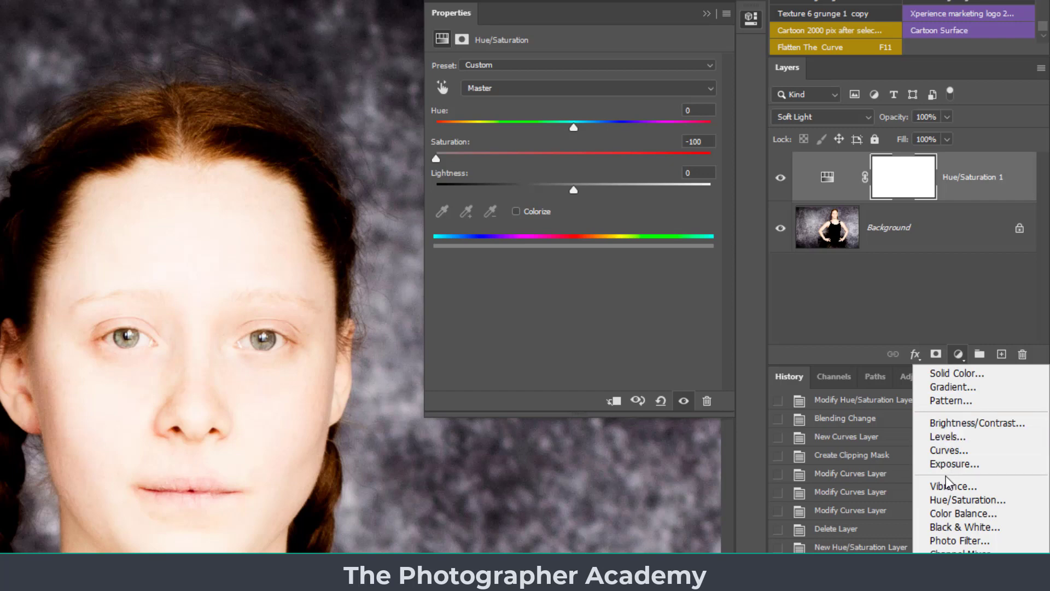
{"action": "left_click", "coordinate": [949, 450]}
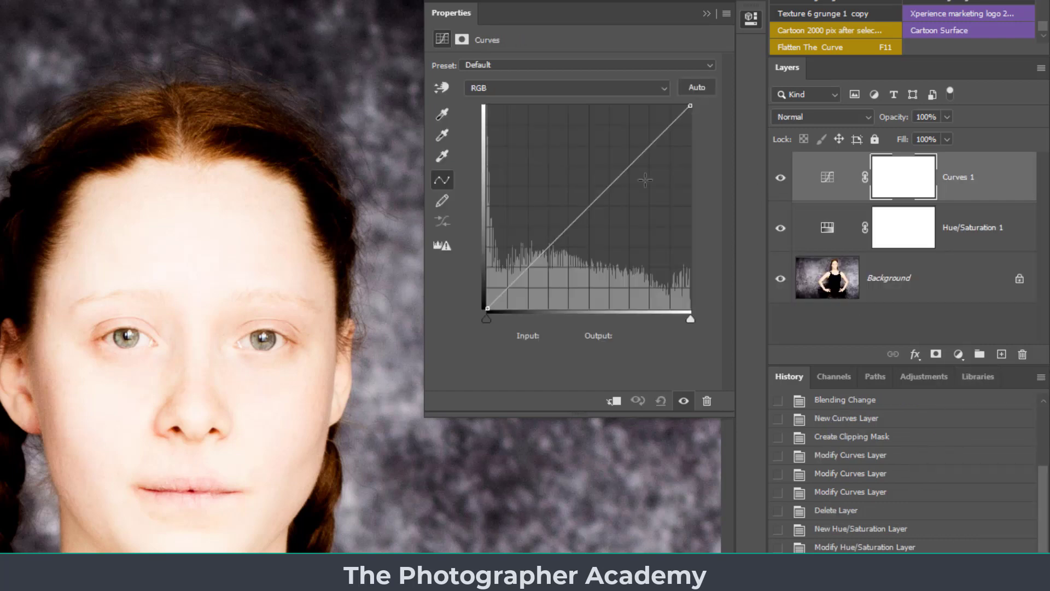
{"action": "left_click", "coordinate": [612, 400]}
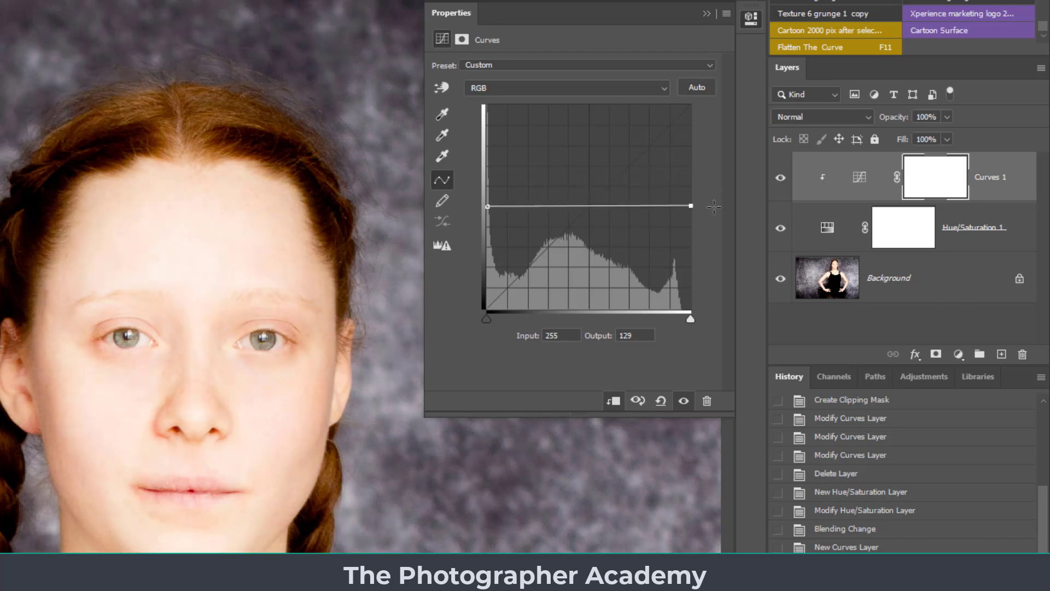
{"action": "mouse_move", "coordinate": [637, 336]}
{"action": "type", "text": "128"}
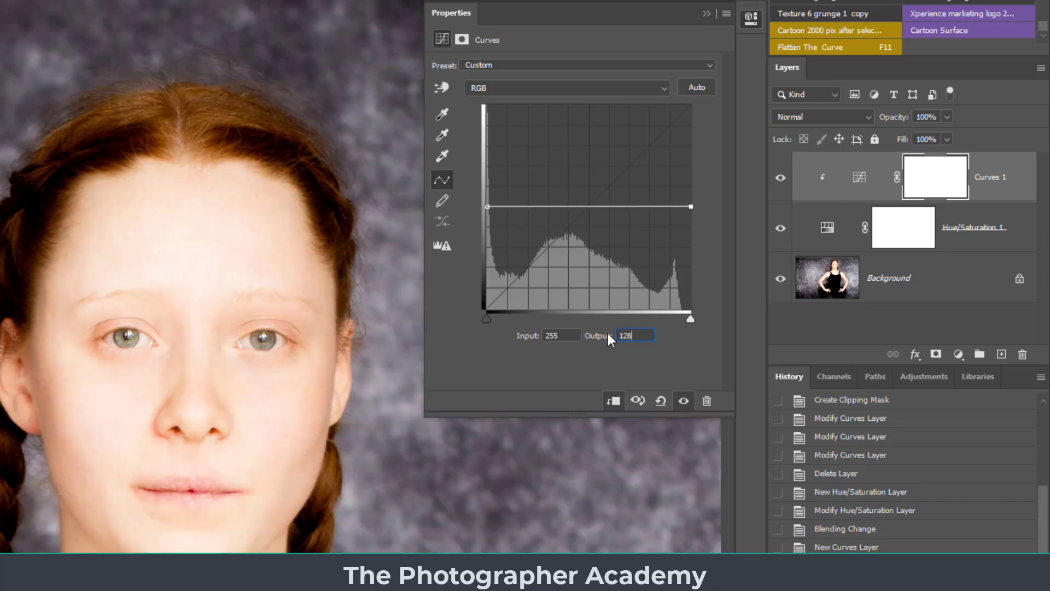
{"action": "mouse_move", "coordinate": [454, 137]}
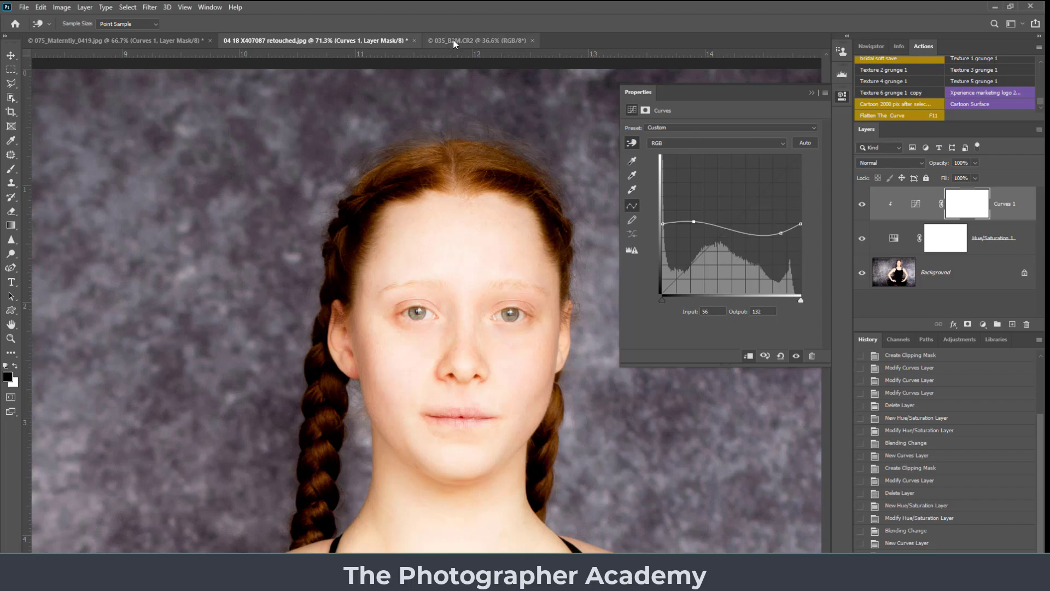
- Switch to the 035_B2M.CR2 document of three men in costume
{"action": "left_click", "coordinate": [475, 40]}
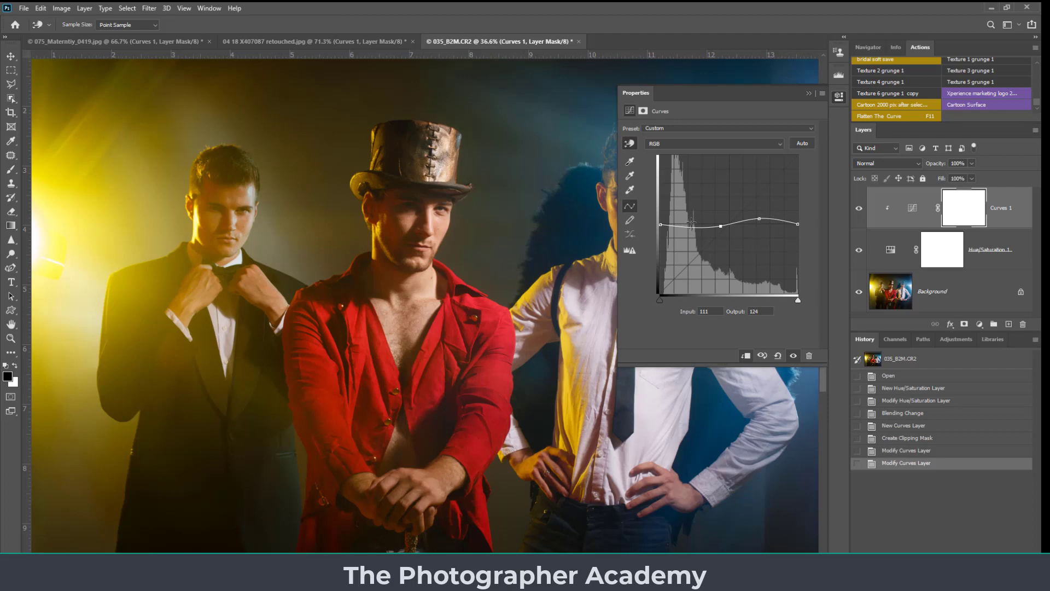
- Show 075_Maternity_0419.jpg and pick the Curves targeted adjustment tool
{"action": "left_click", "coordinate": [117, 41]}
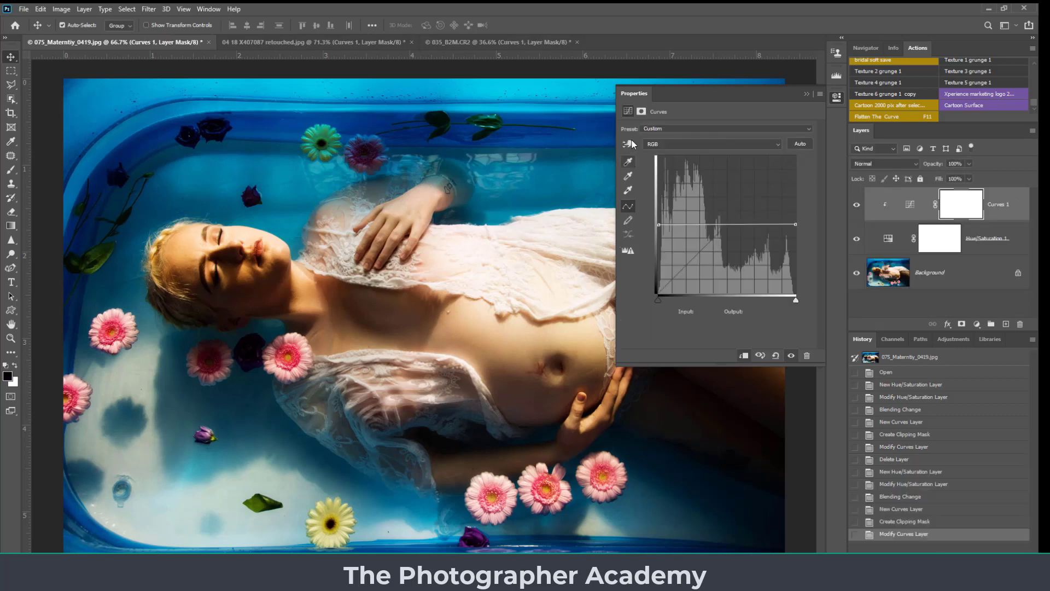
{"action": "left_click", "coordinate": [627, 143]}
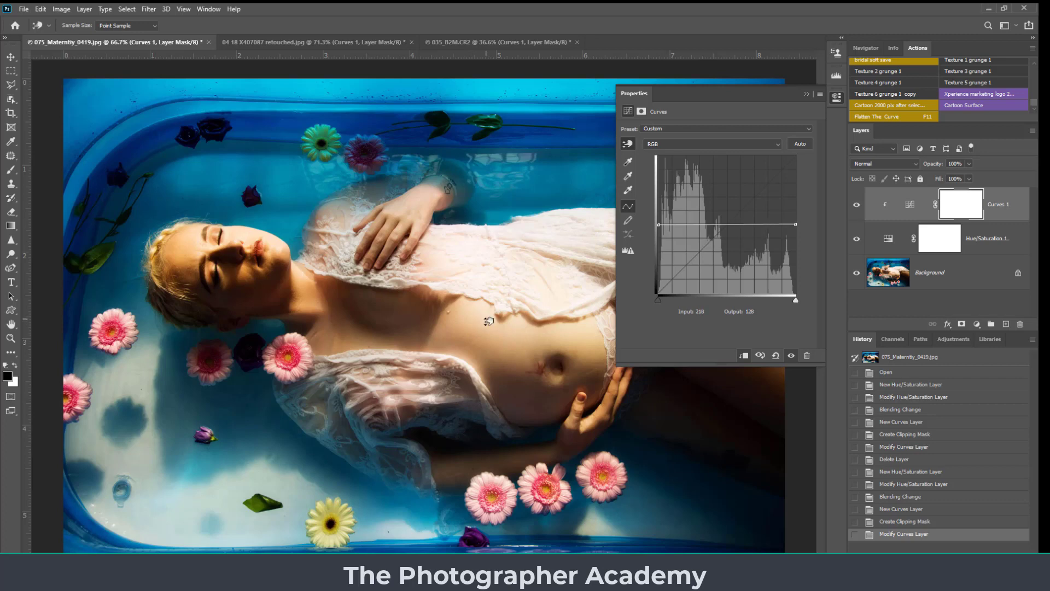